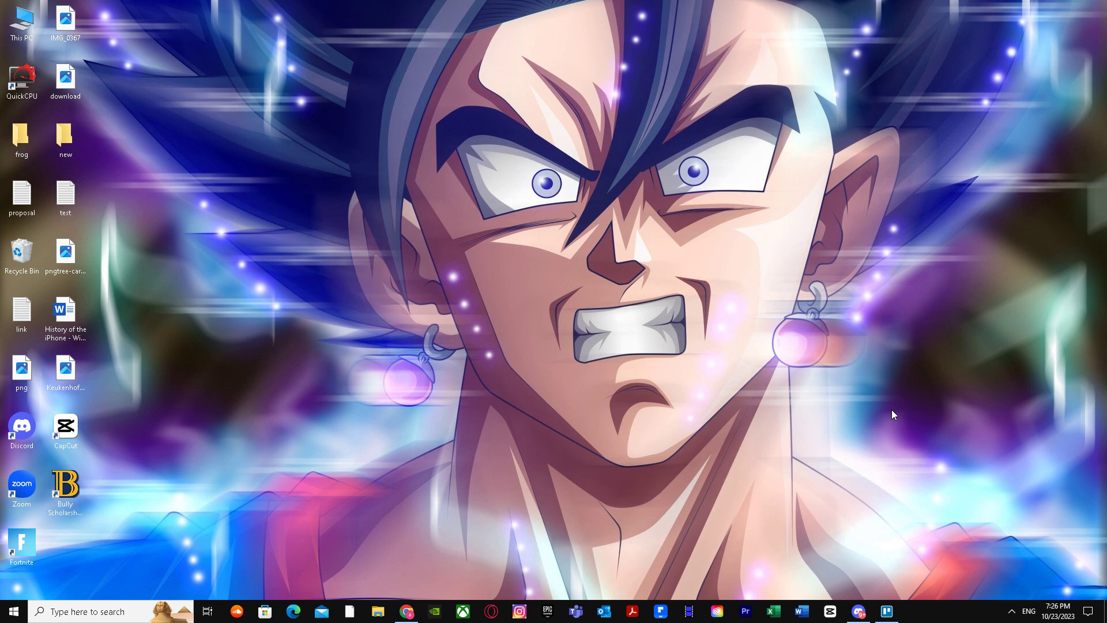
mouse_move(417, 585)
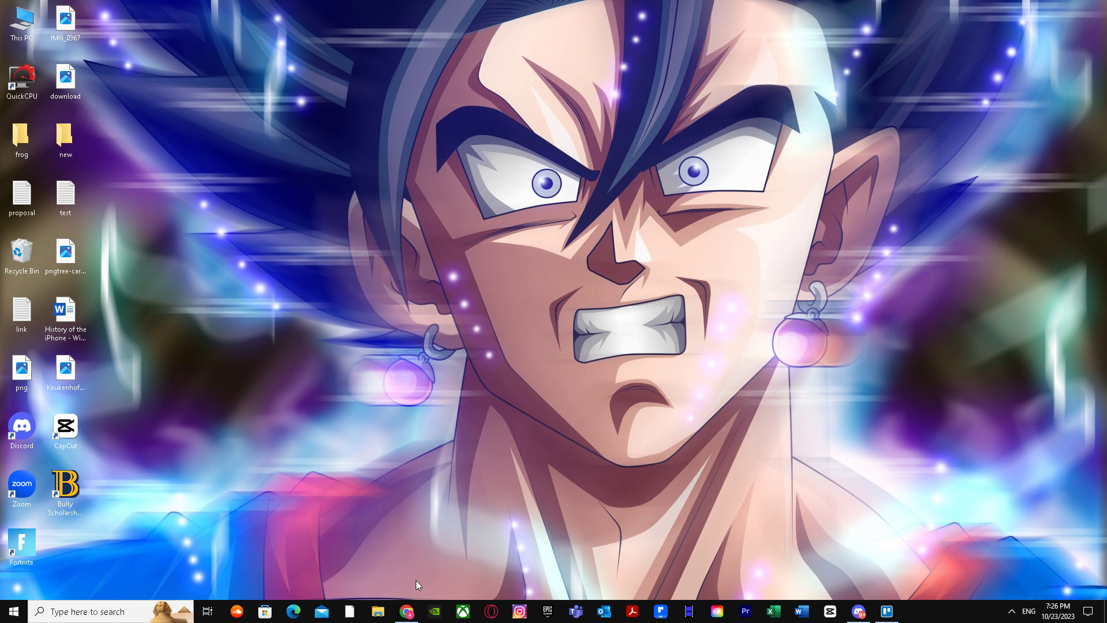
Bring the Chrome window showing the FigJam persona board to the front.
left_click(406, 611)
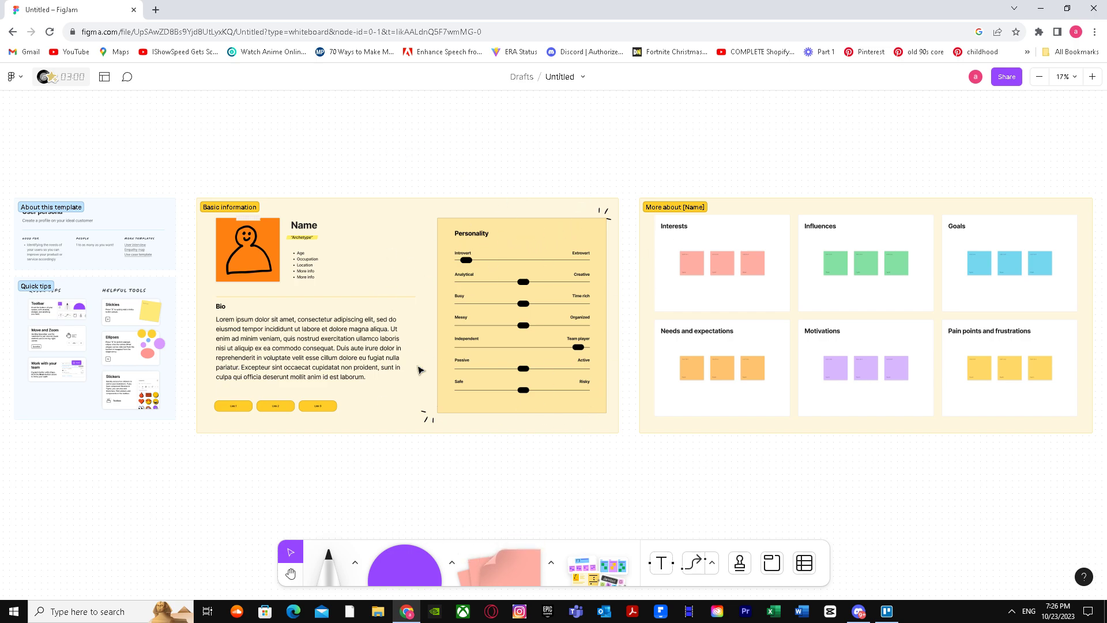
mouse_move(481, 302)
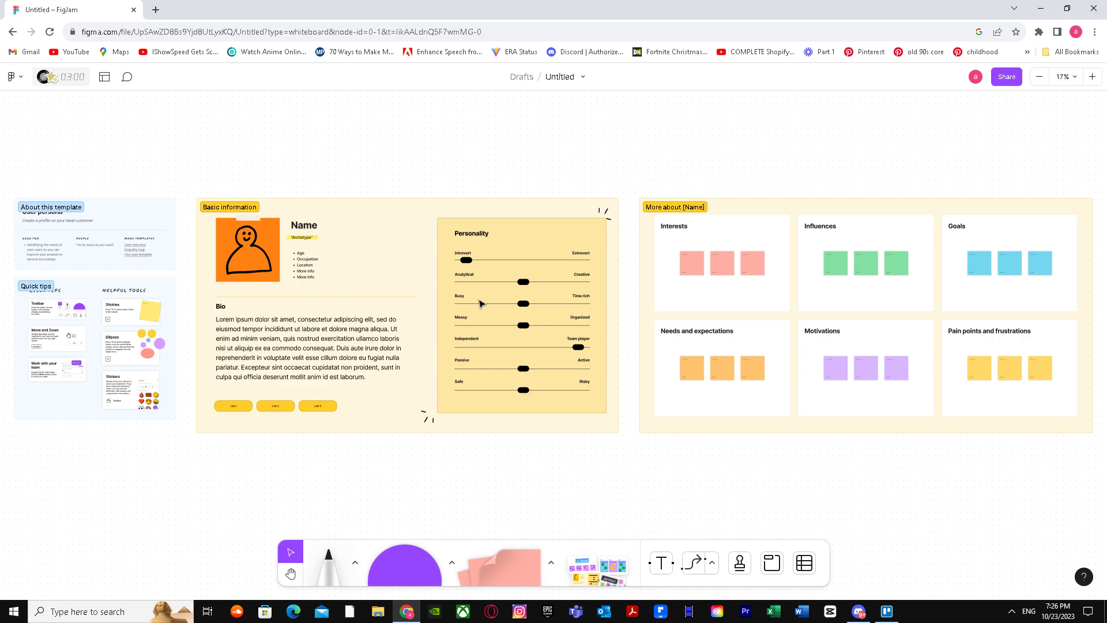
mouse_move(409, 164)
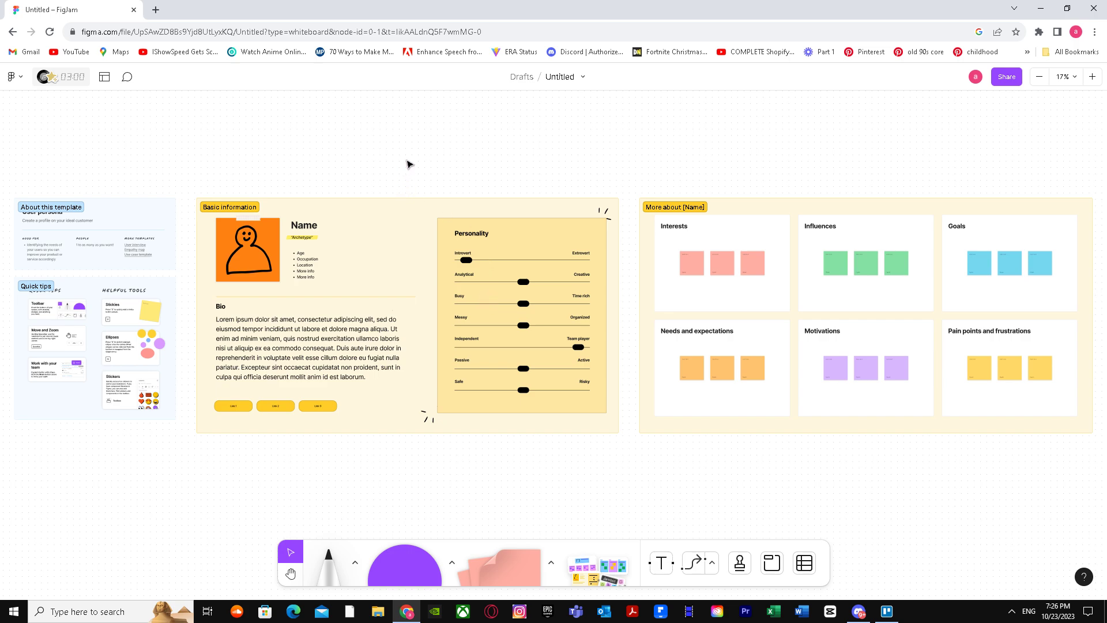
mouse_move(414, 150)
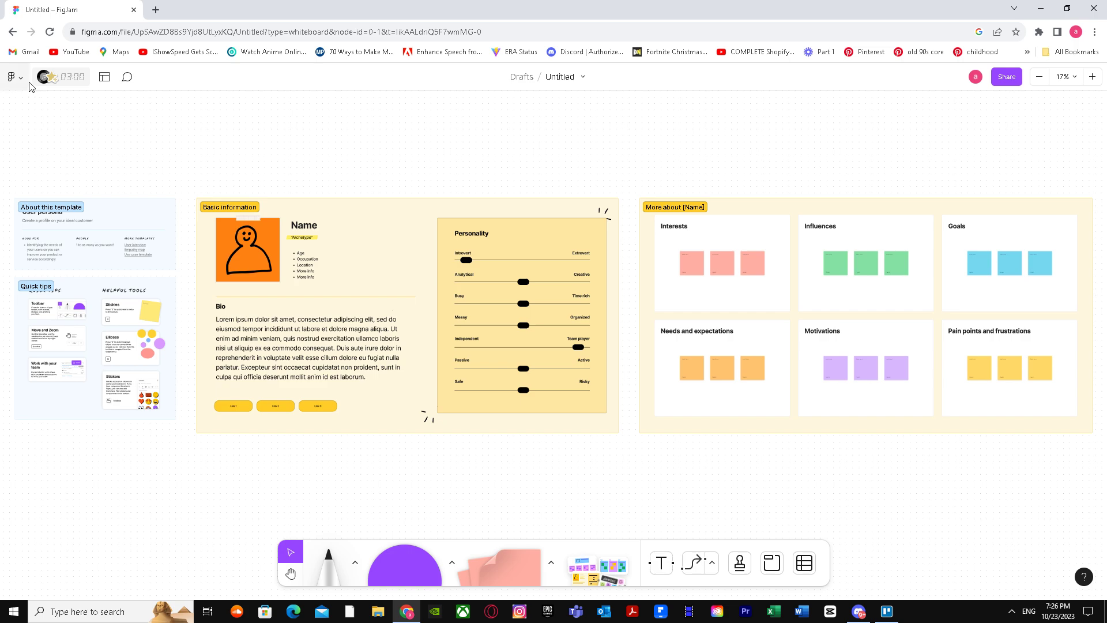
Open Manage plugins from the FigJam main menu's Plugins submenu.
left_click(9, 76)
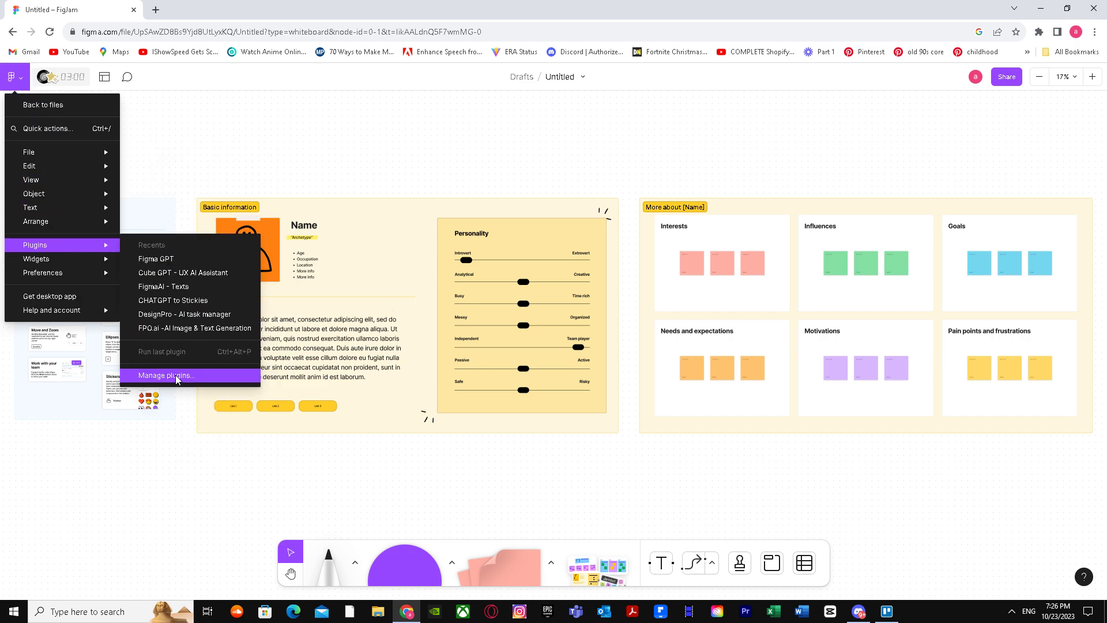
left_click(166, 376)
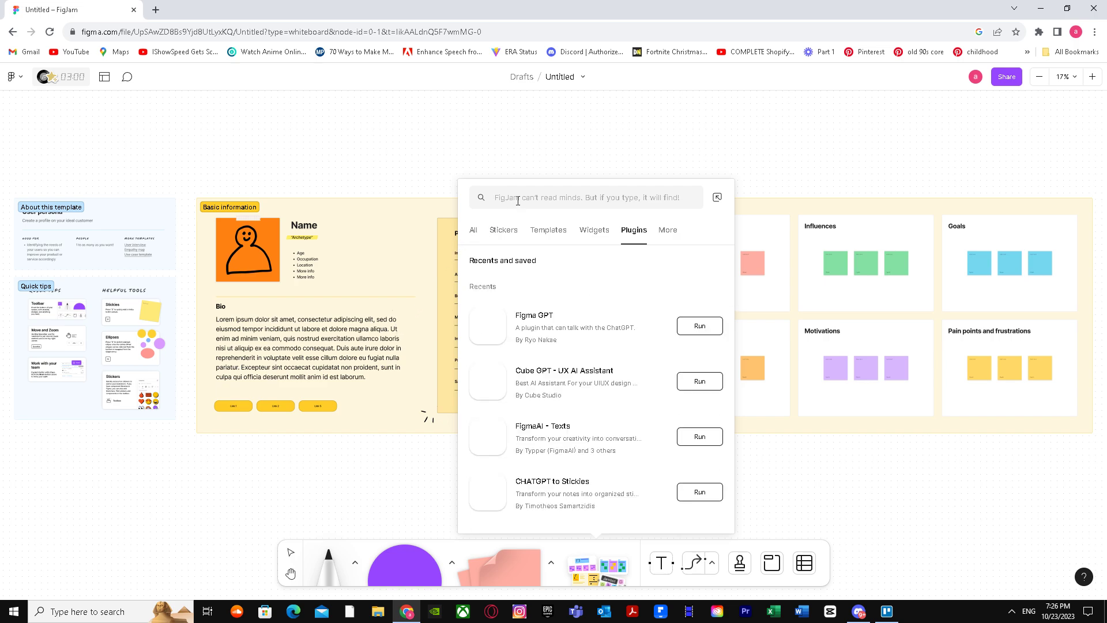
Search plugins for 'export vid' and run Export Video Frames.
type("export")
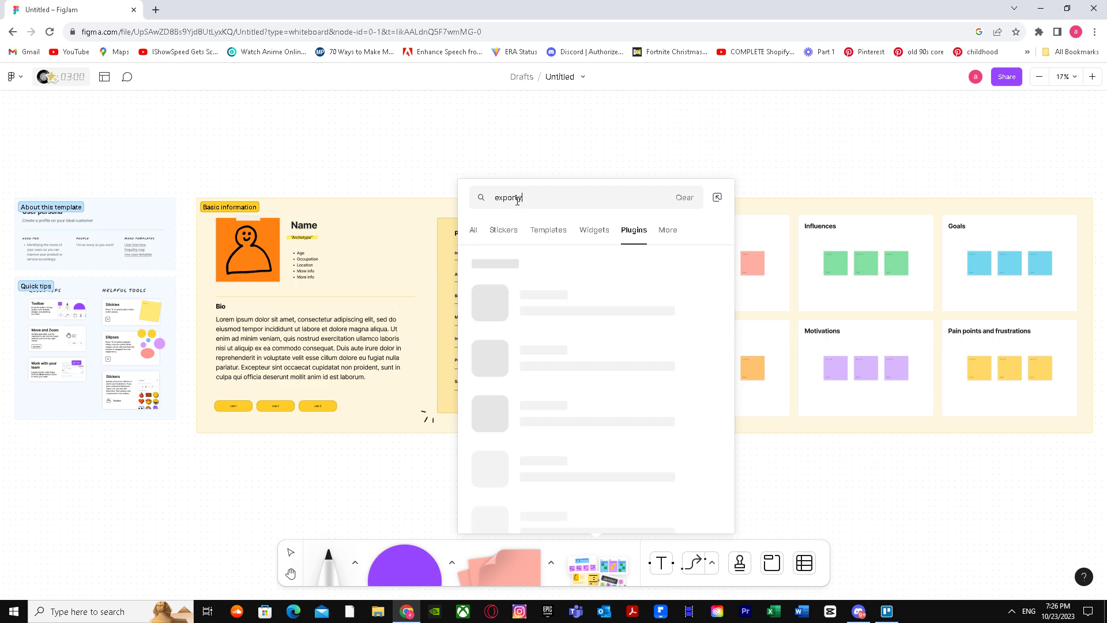
type("gif/")
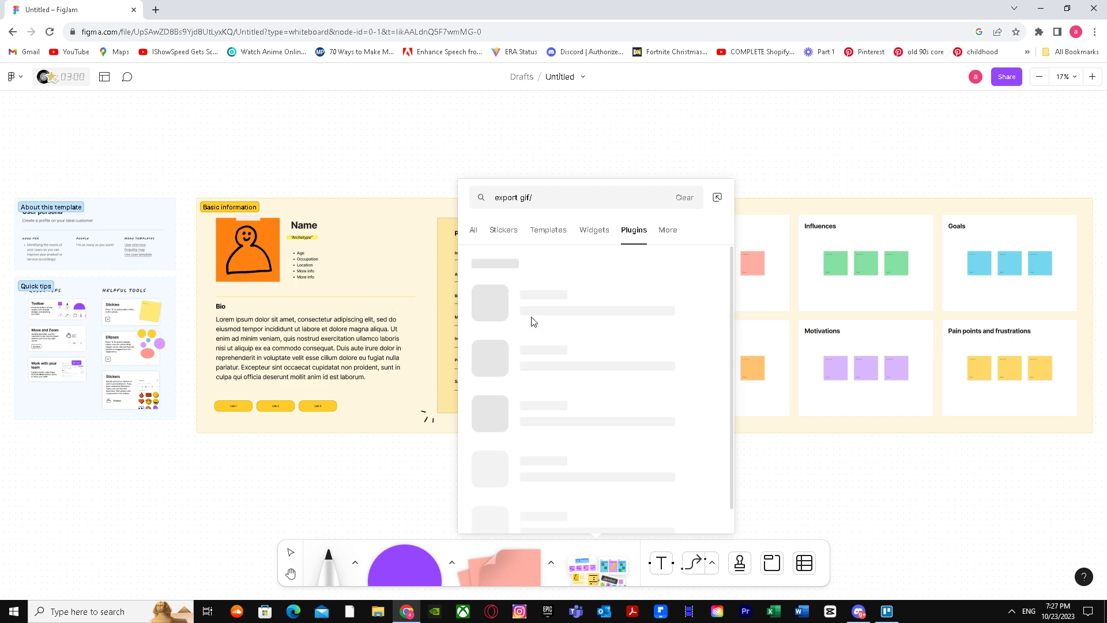
type("video")
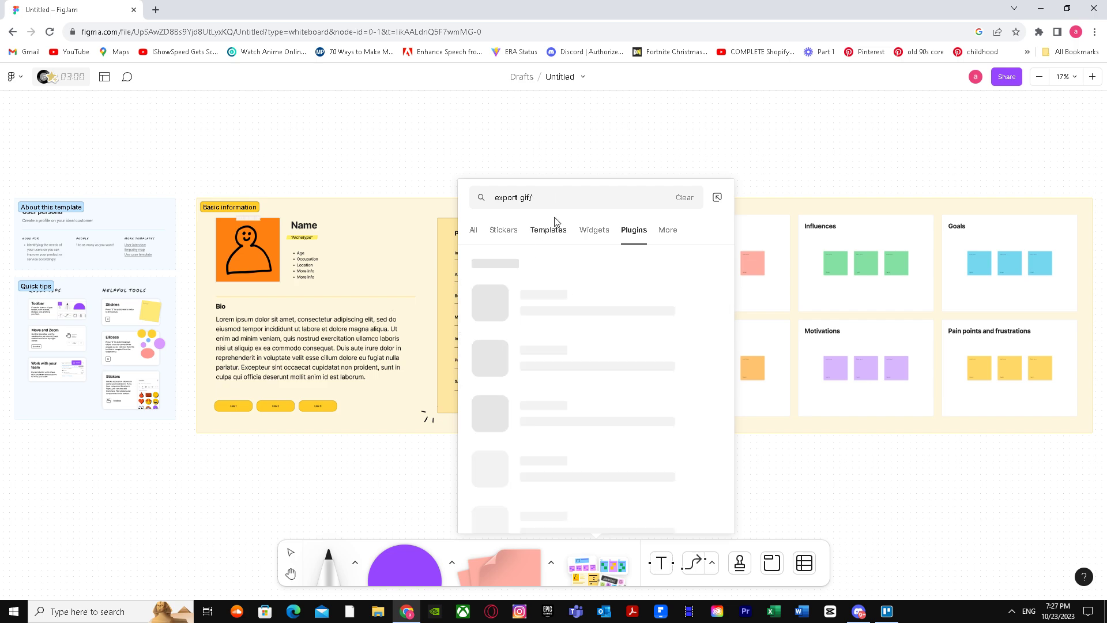
type("export video")
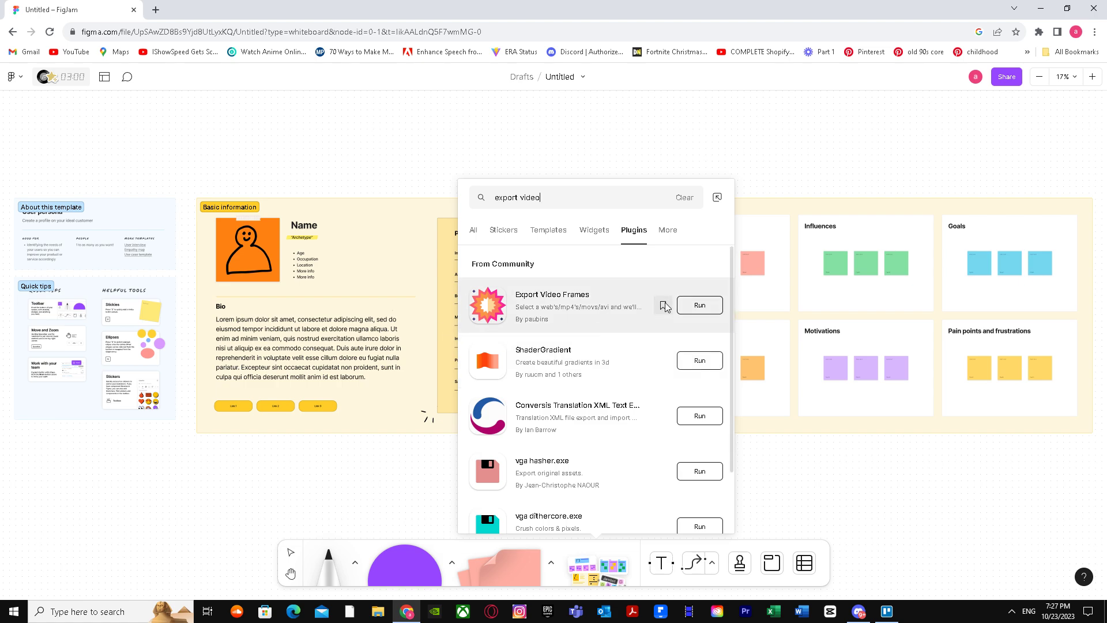
left_click(718, 197)
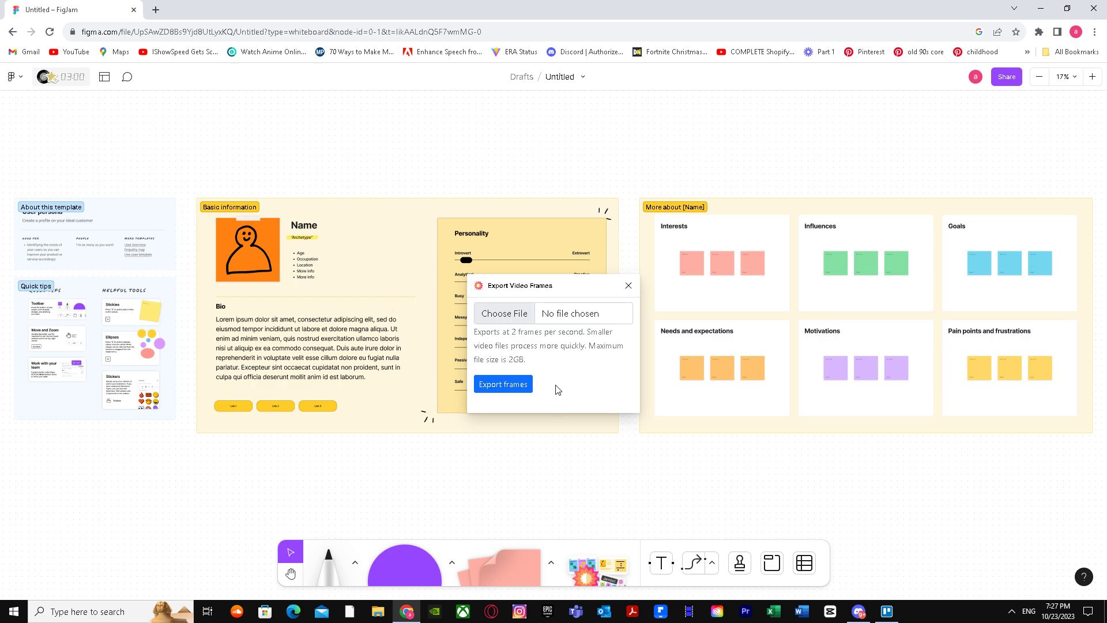
mouse_move(561, 318)
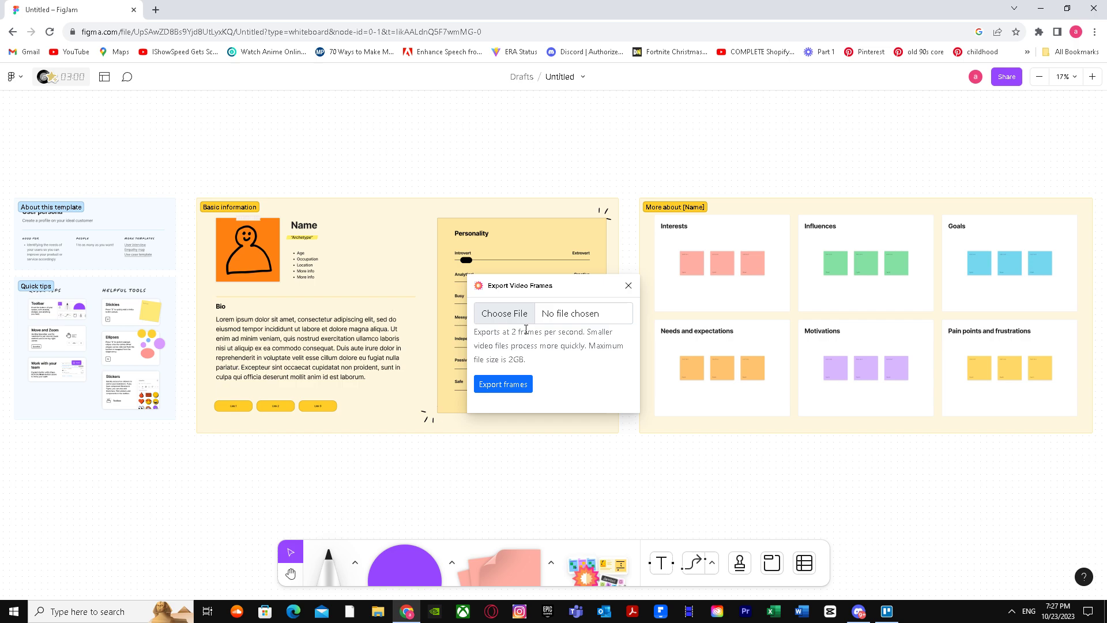
Choose File in the Export Video Frames panel to browse Downloads for a video.
left_click(504, 314)
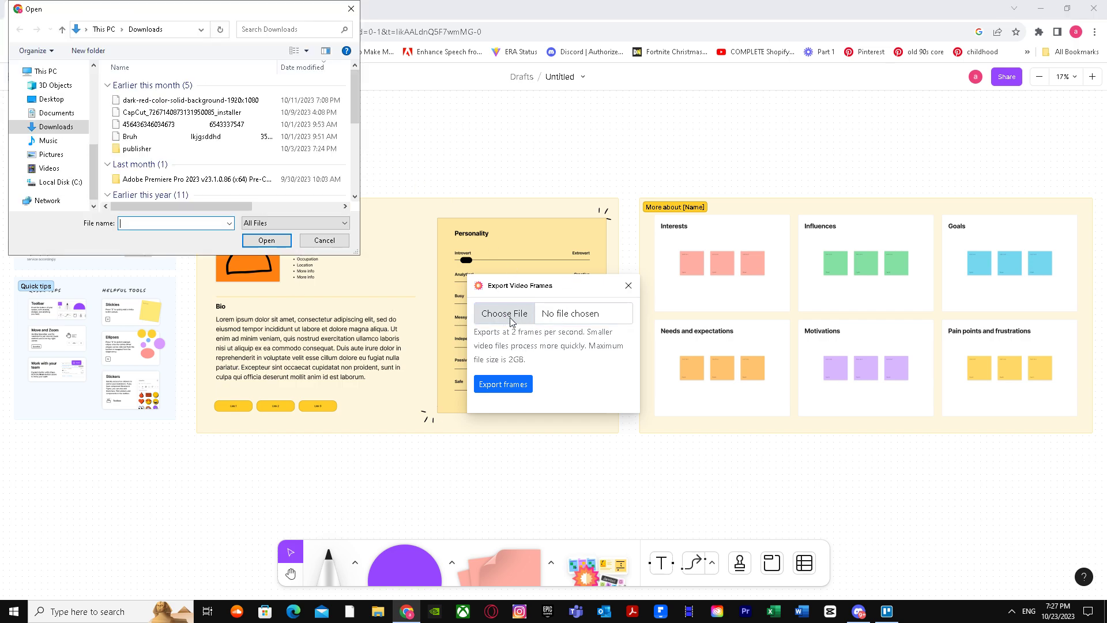
Cancel the Open dialog, leaving no video file chosen.
left_click(324, 240)
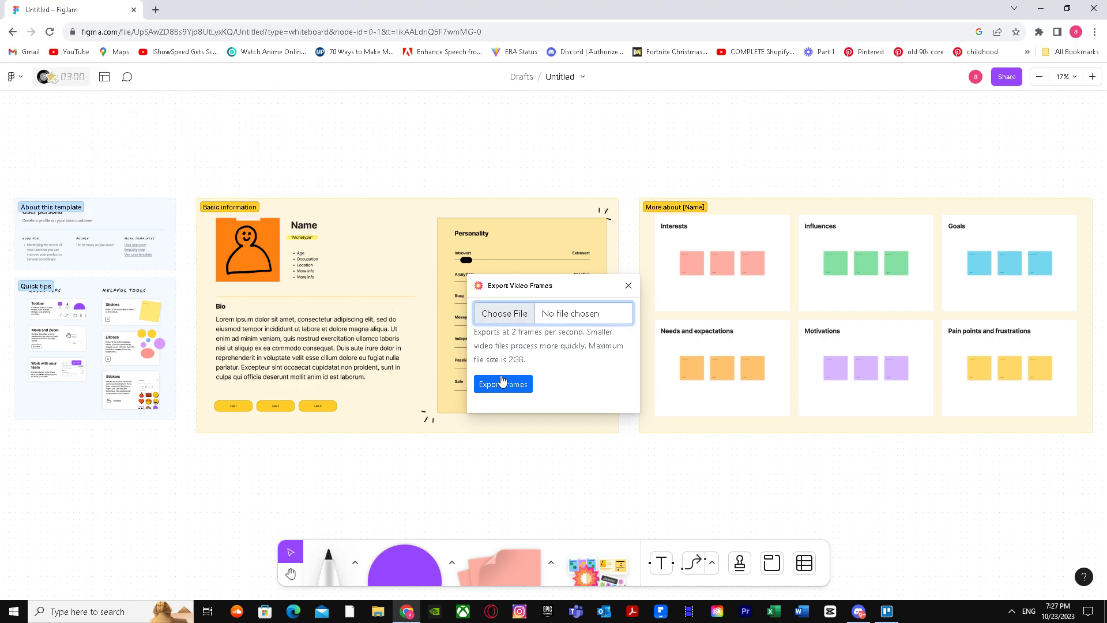
mouse_move(634, 241)
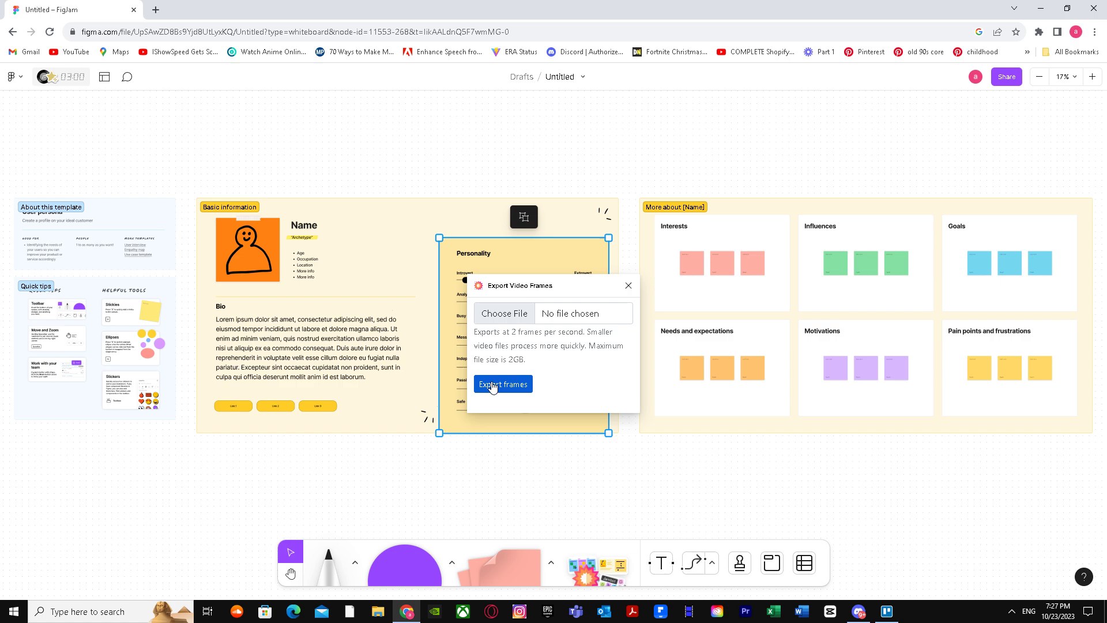
Attempt Export frames, then close the Export Video Frames panel.
left_click(504, 313)
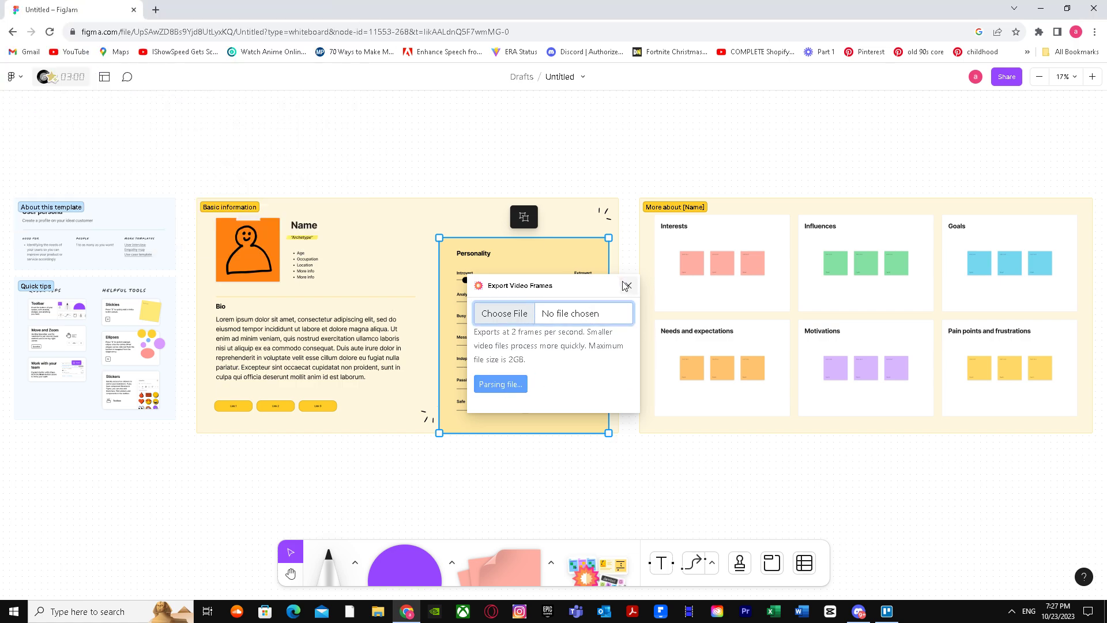
left_click(628, 286)
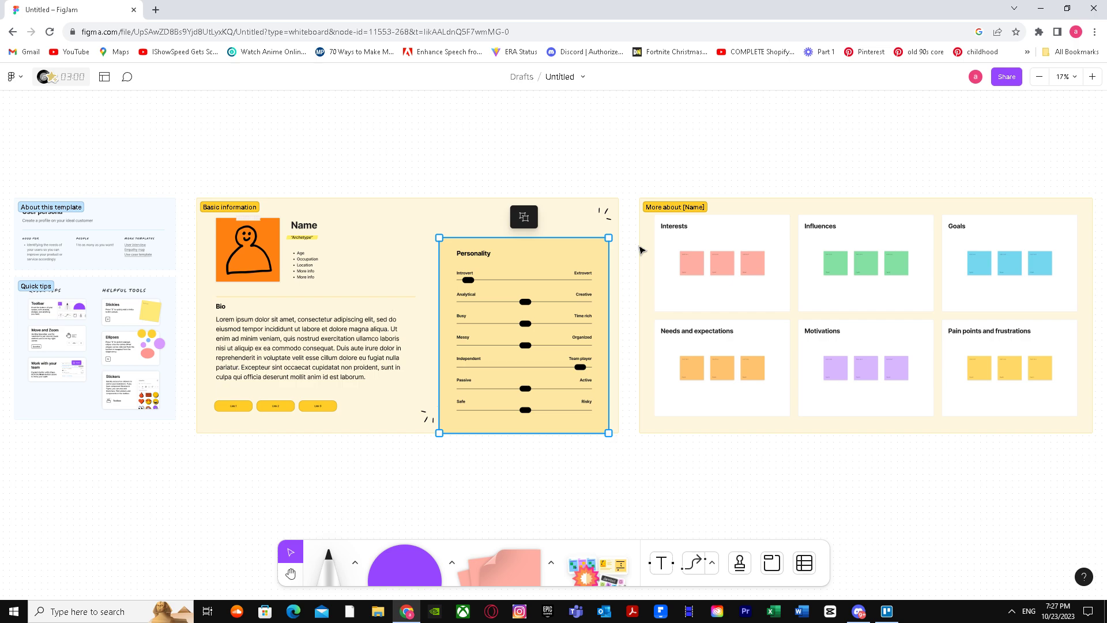